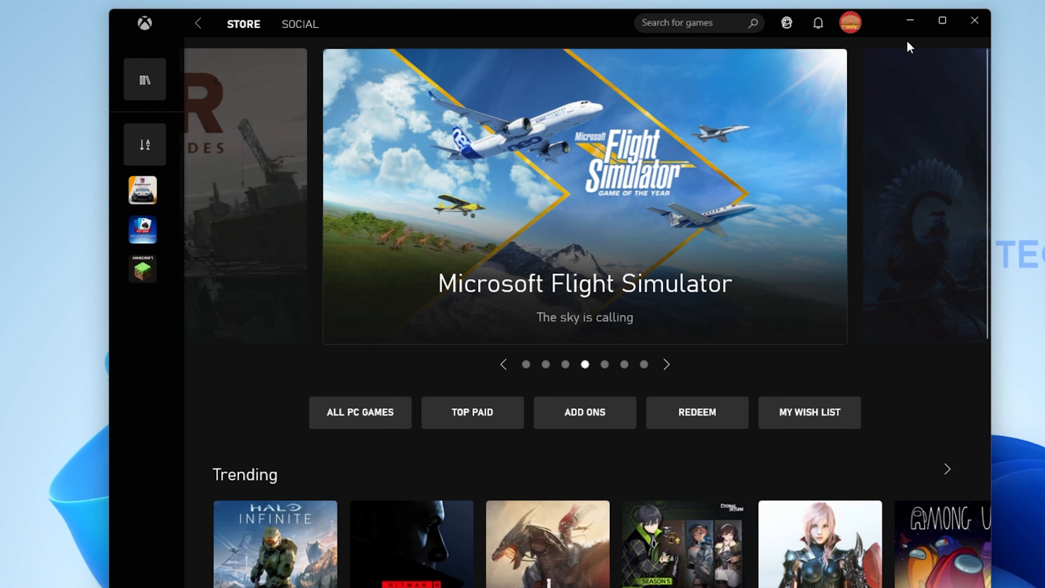
# Step: Bring up the account menu from the profile picture on the store page
pyautogui.click(666, 364)
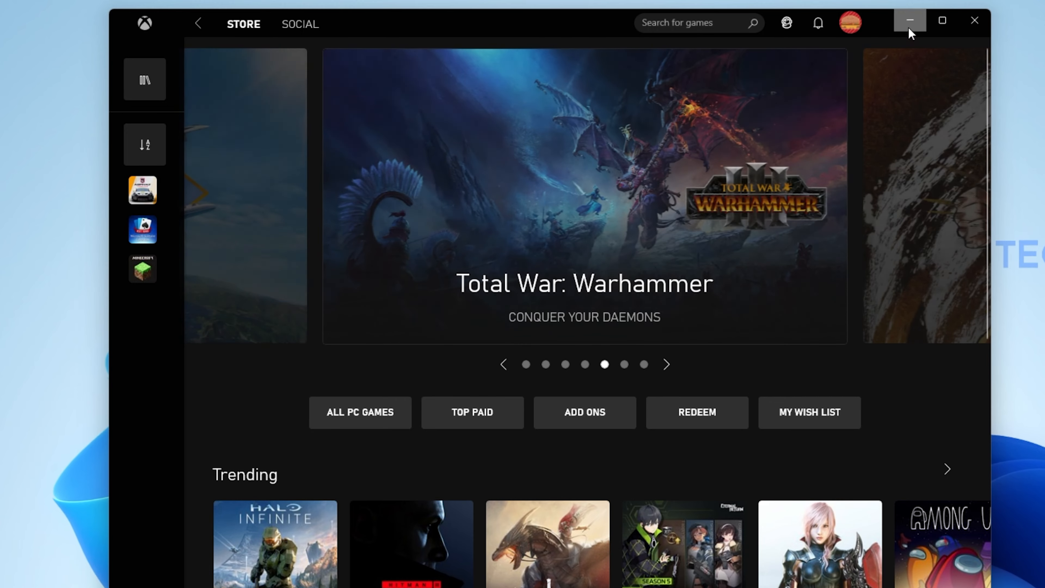
pyautogui.click(909, 21)
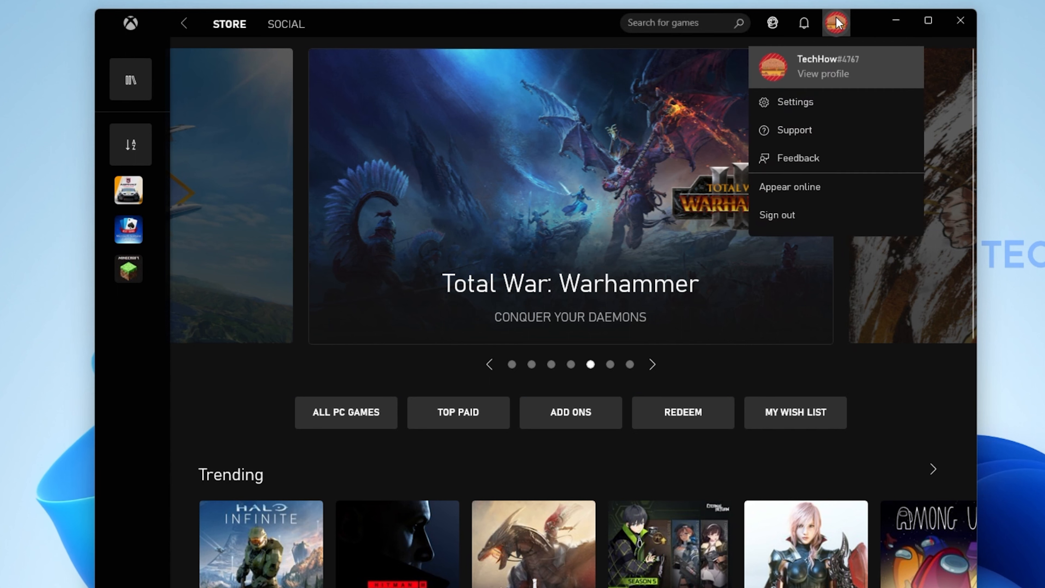
# Step: Go to account Settings and start Change Gamertag, landing on the Xbox Live page
pyautogui.click(794, 102)
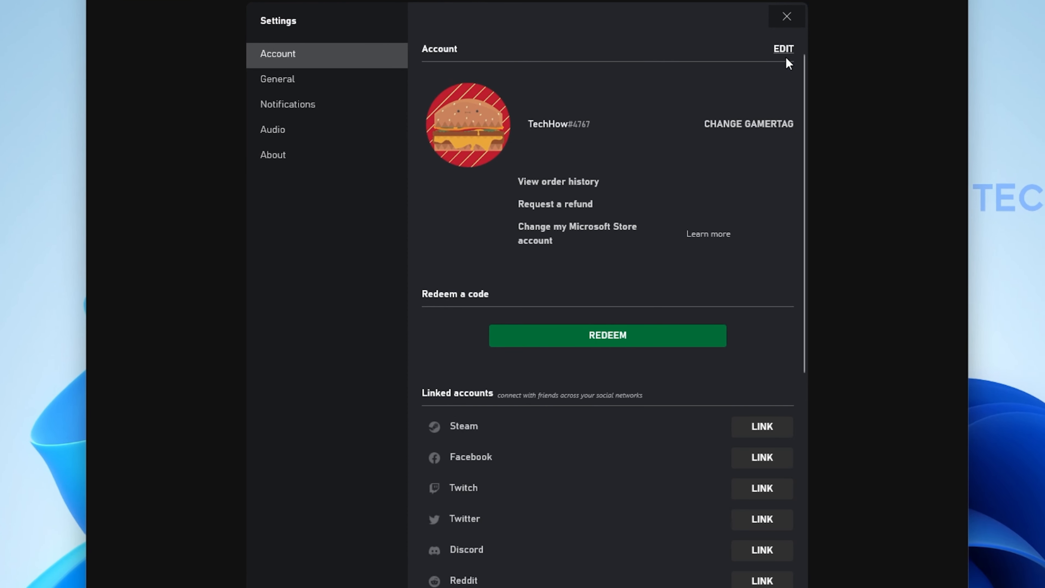
pyautogui.moveTo(285, 65)
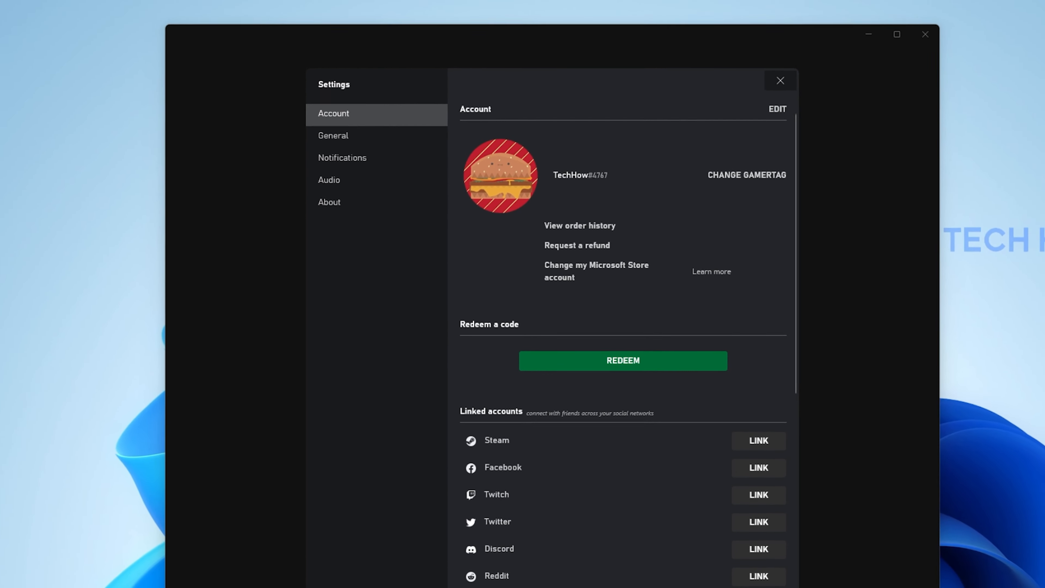
pyautogui.click(747, 175)
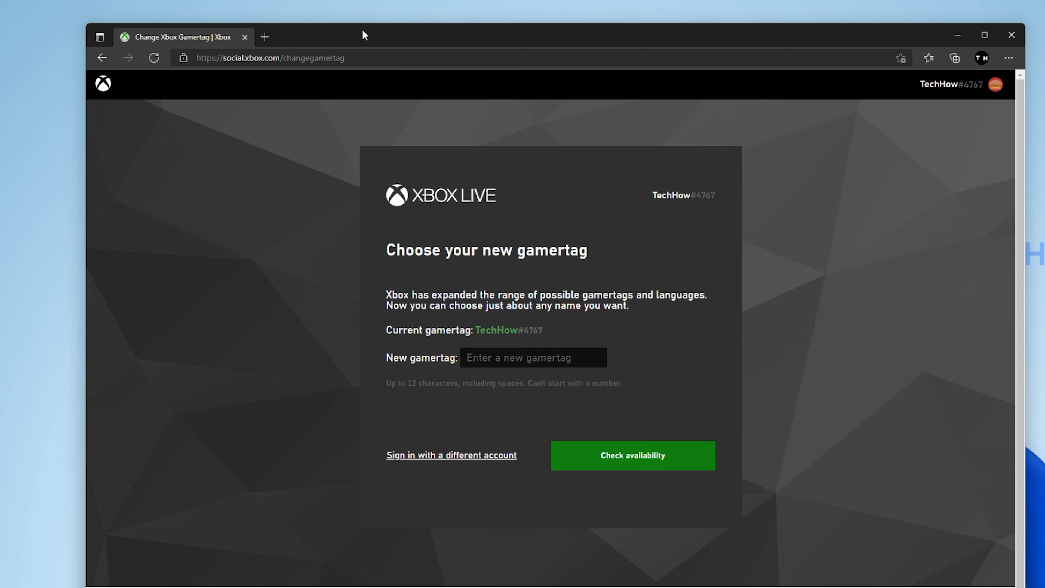
# Step: Enter 'newtag' in the New gamertag field, then put the Xbox app away
pyautogui.click(534, 358)
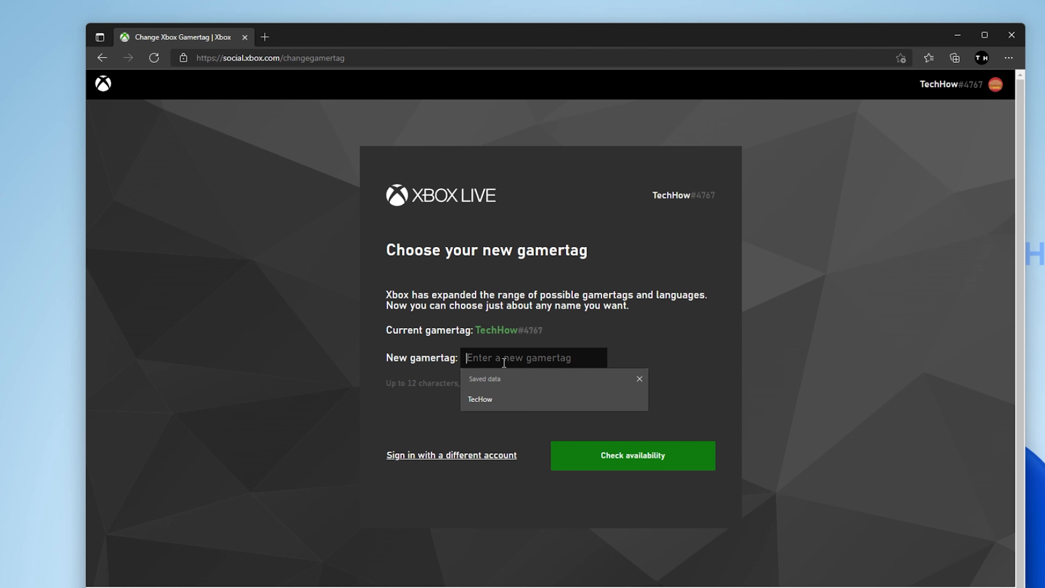
pyautogui.write('newtag')
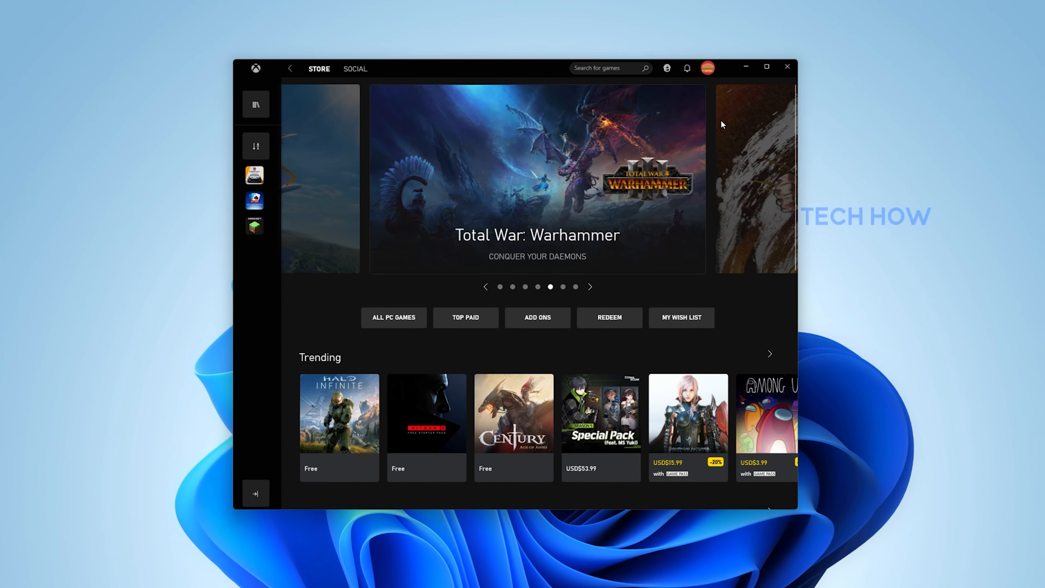
pyautogui.click(787, 66)
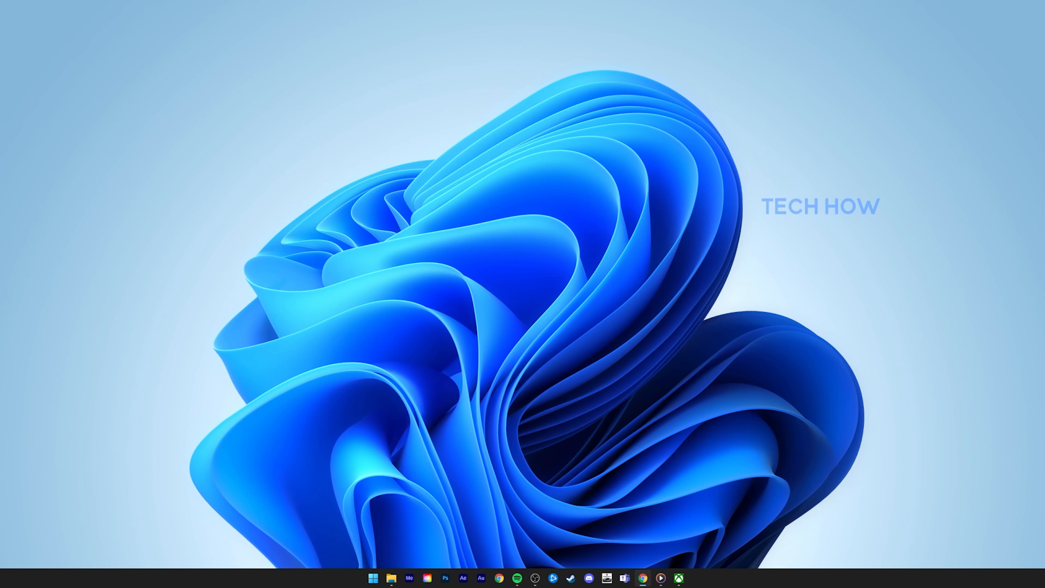